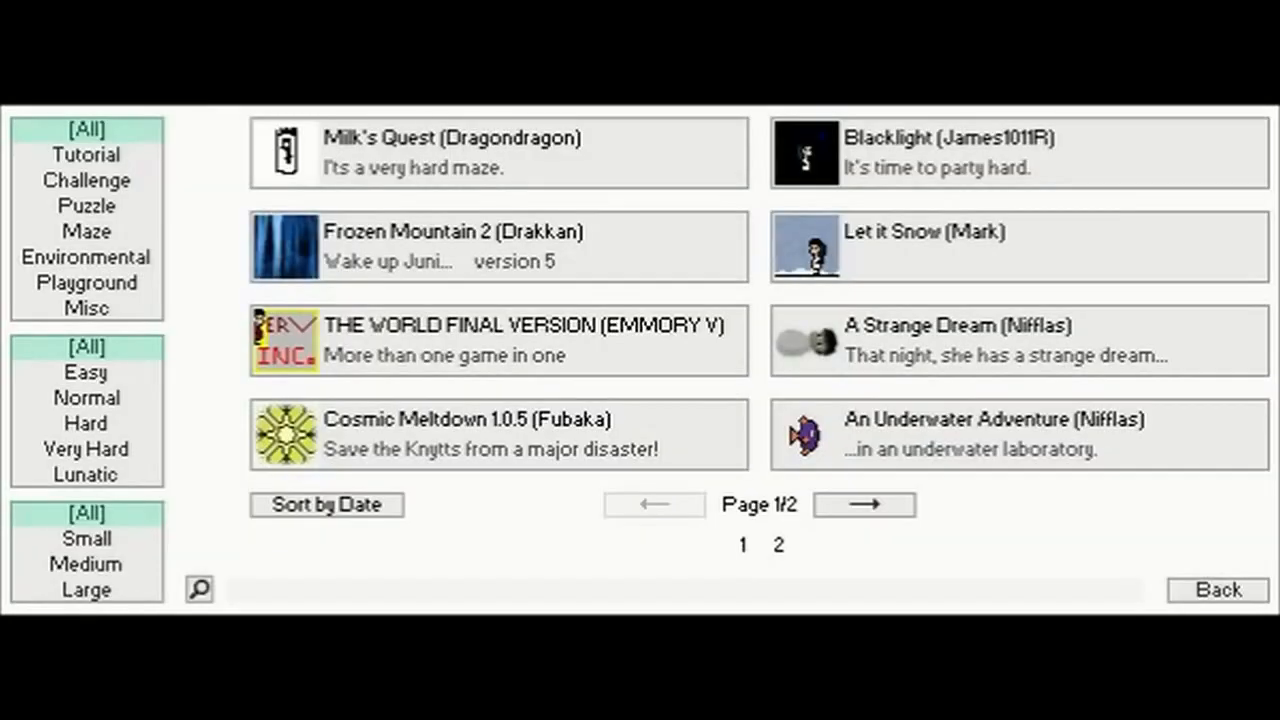
- Start the Cosmic Meltdown story from the installed levels list
click(496, 434)
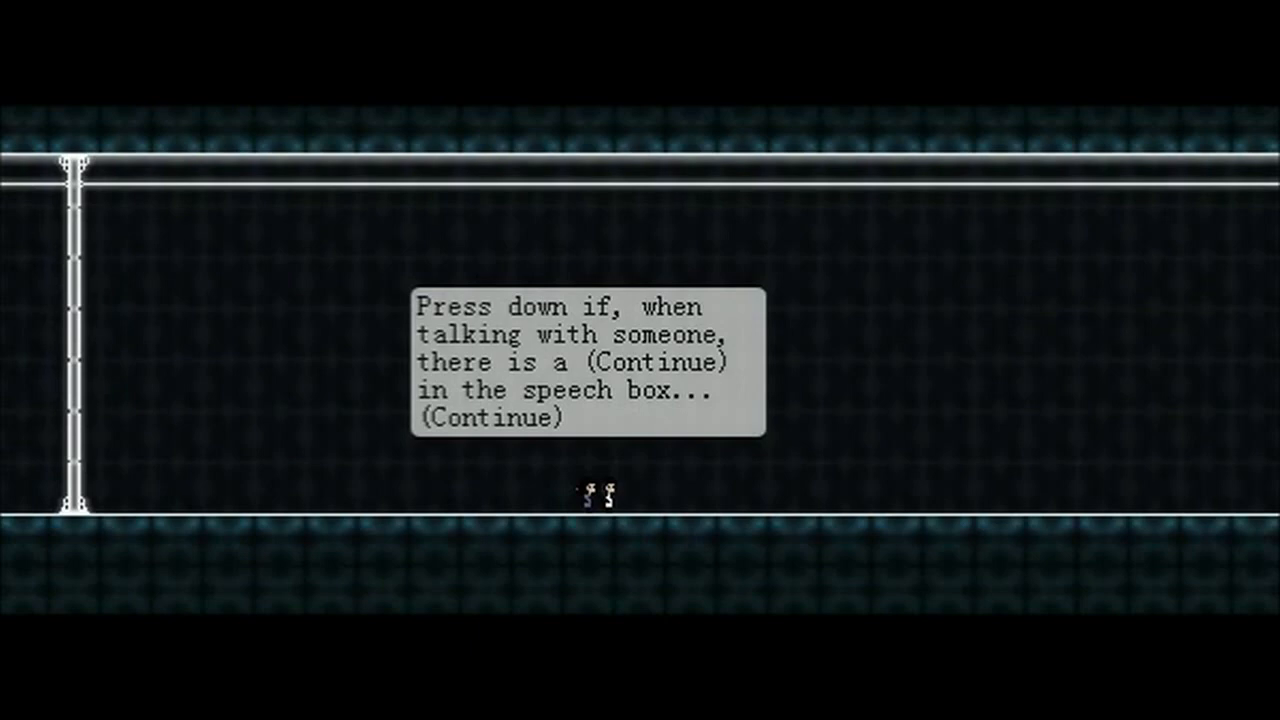
- Advance the sign's speech box to its next part and finish the message
key(down)
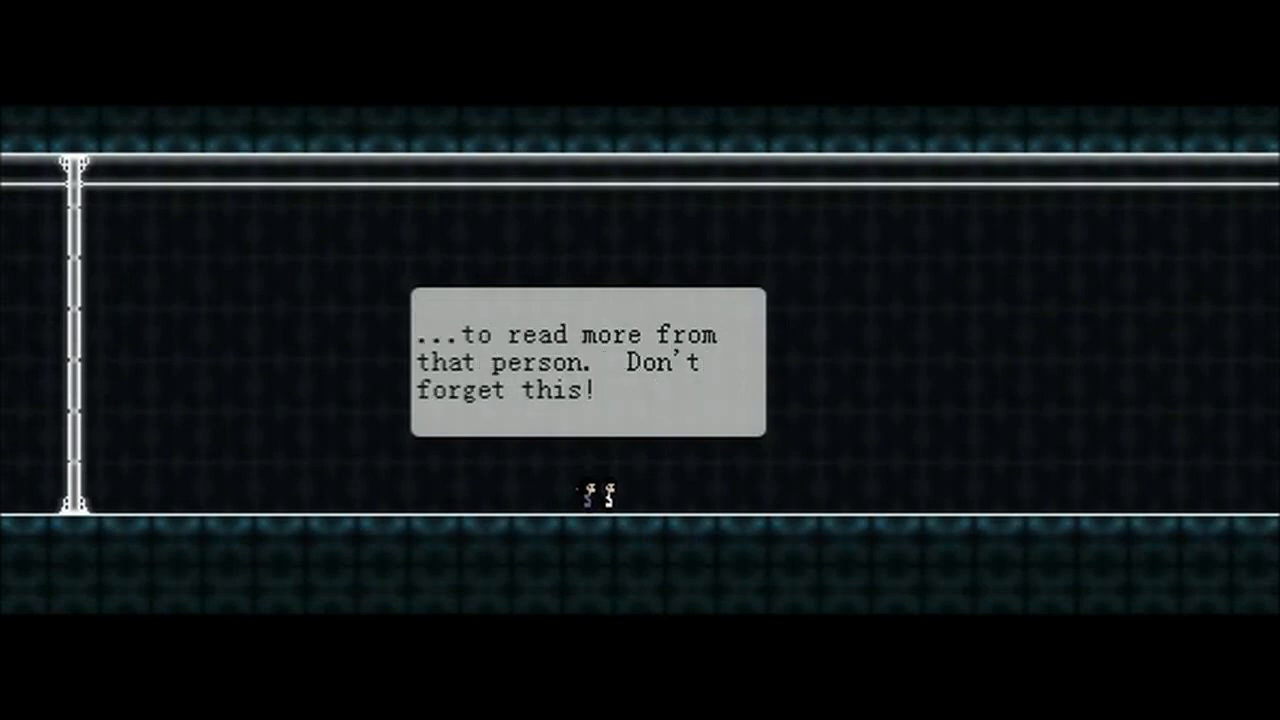
key(enter)
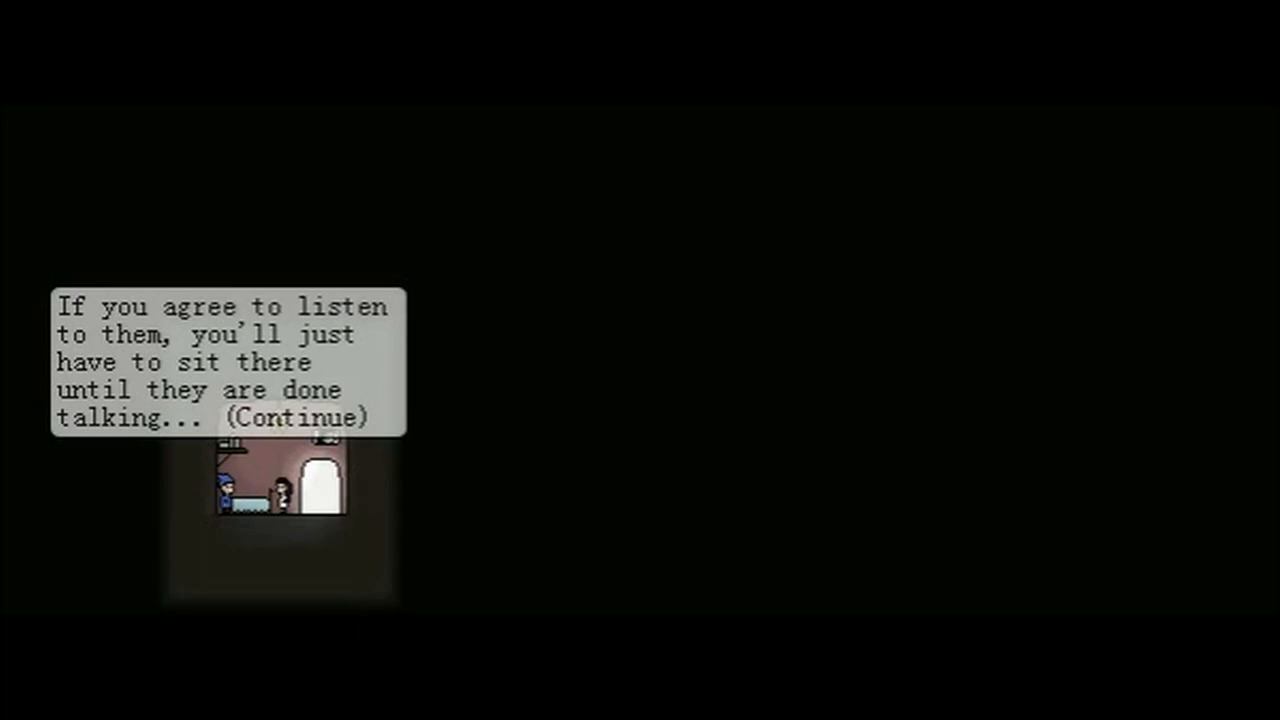
- Continue the dark-room message about listening until a character finishes
click(296, 418)
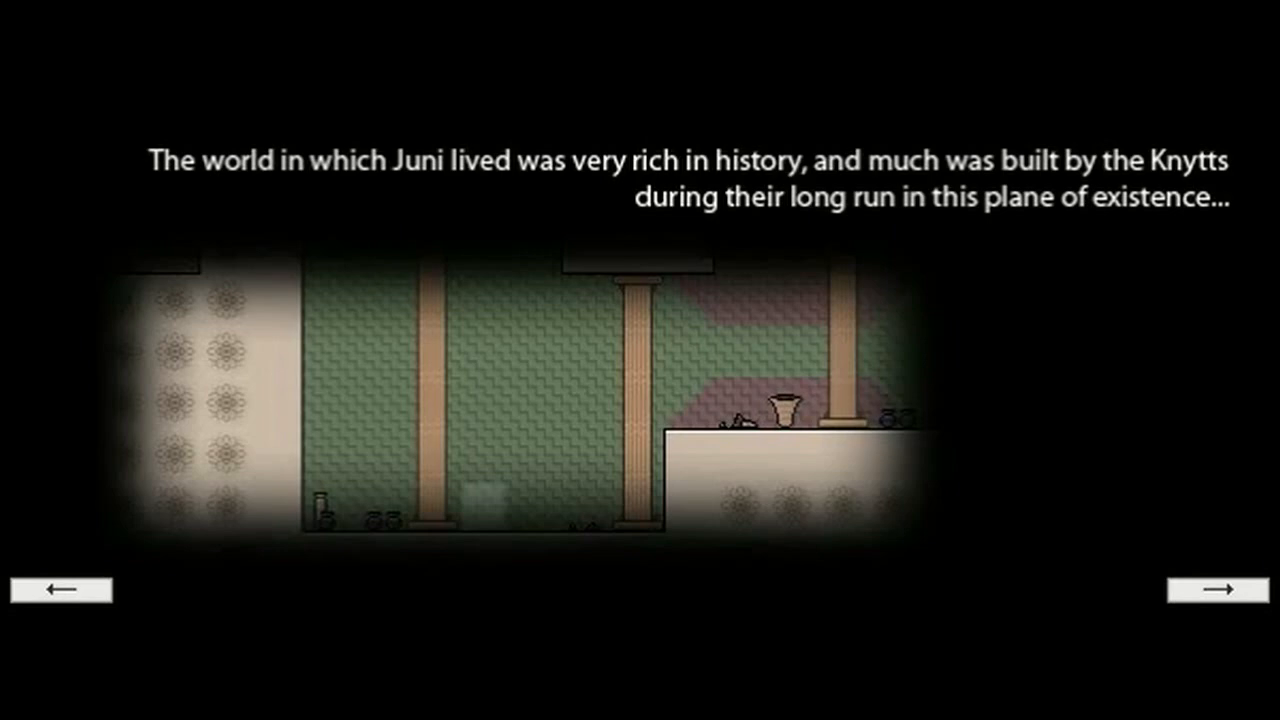
- Page through the intro: the Knytts' history, global peace, and abandoned fortresses
click(1216, 588)
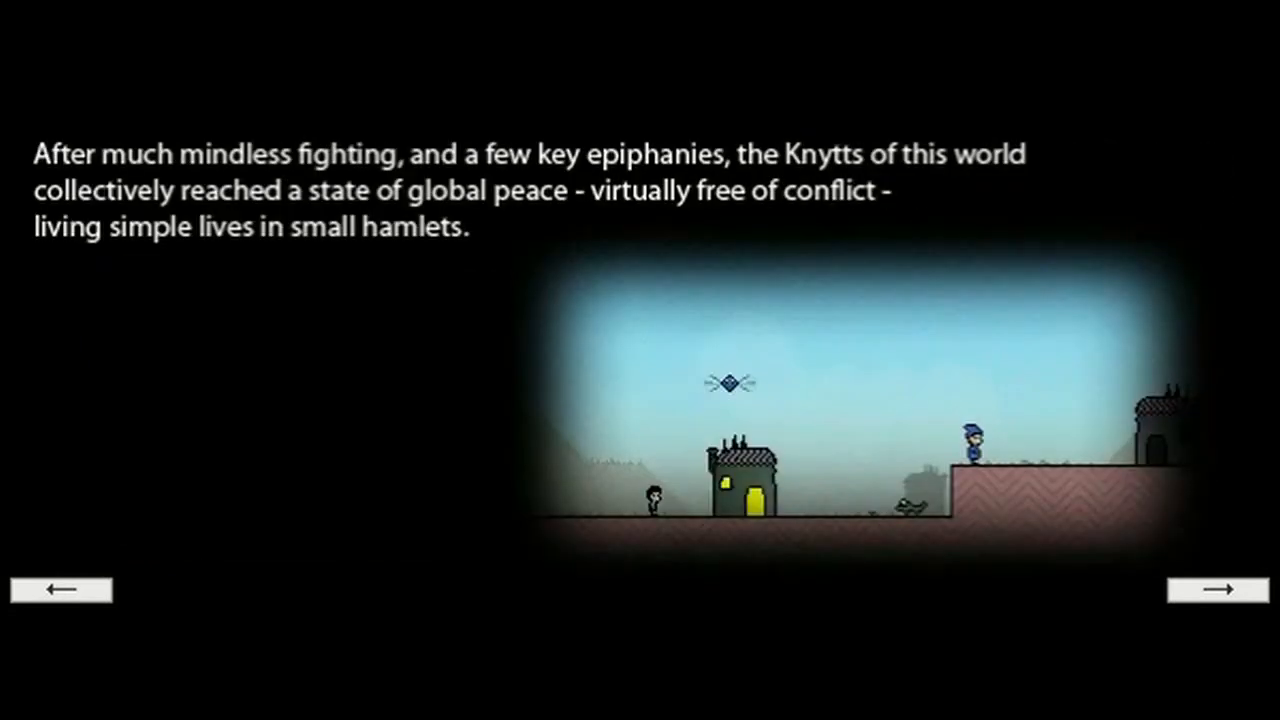
click(1216, 588)
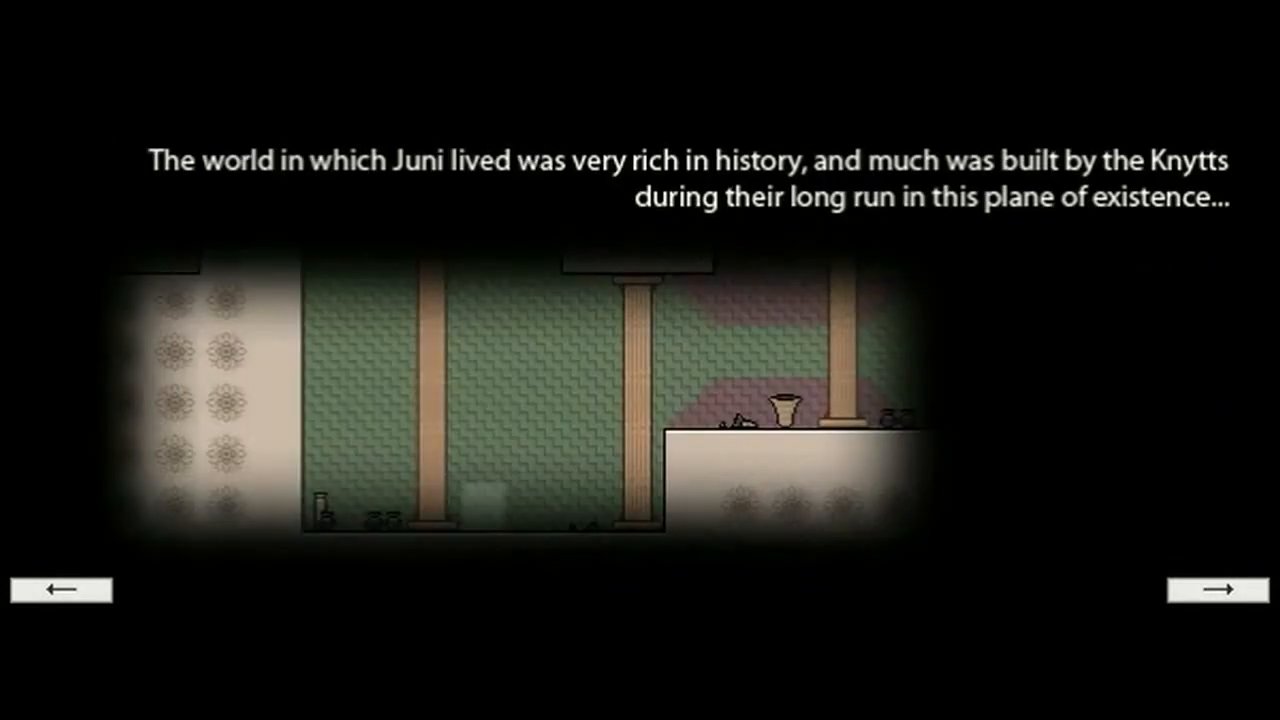
click(1216, 588)
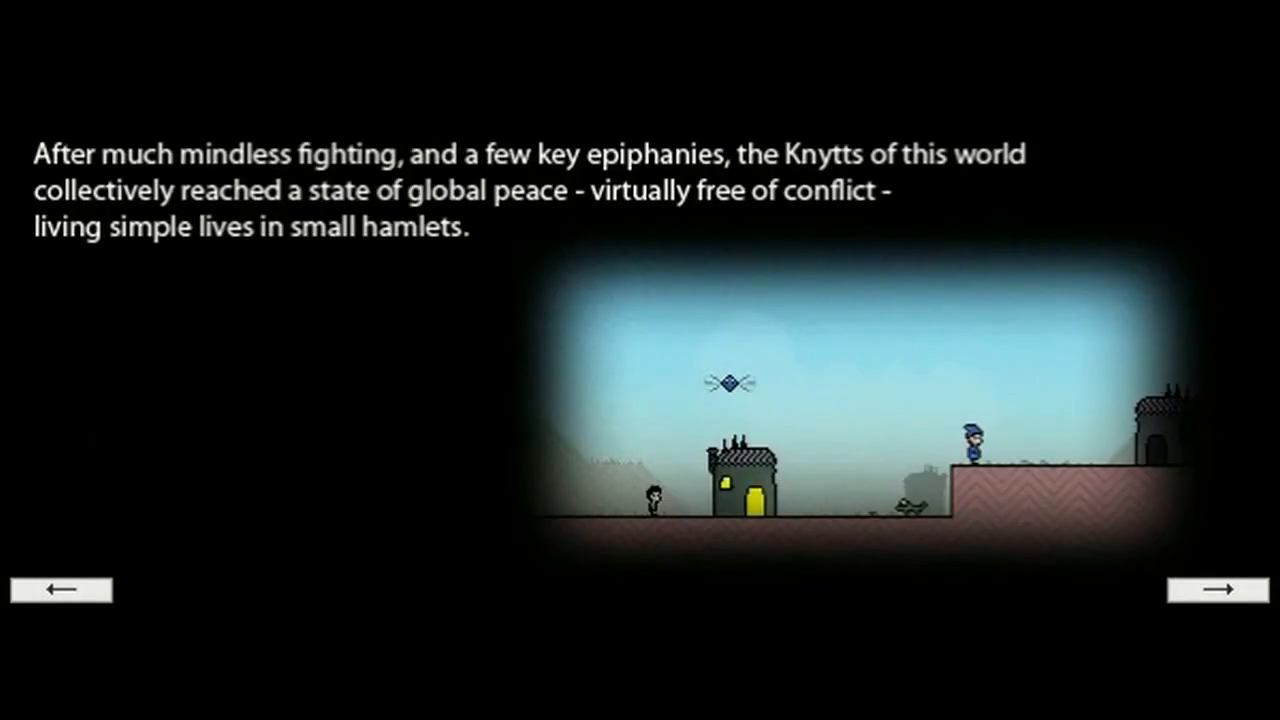
click(1214, 588)
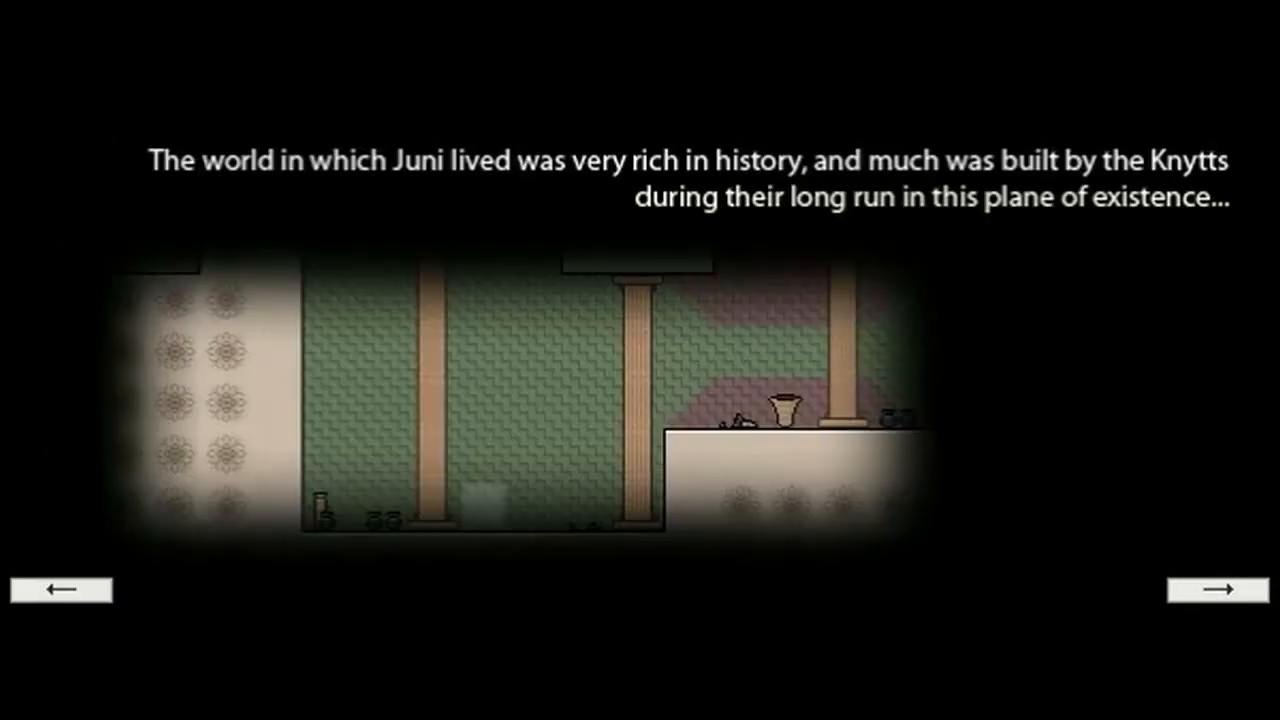
click(1216, 588)
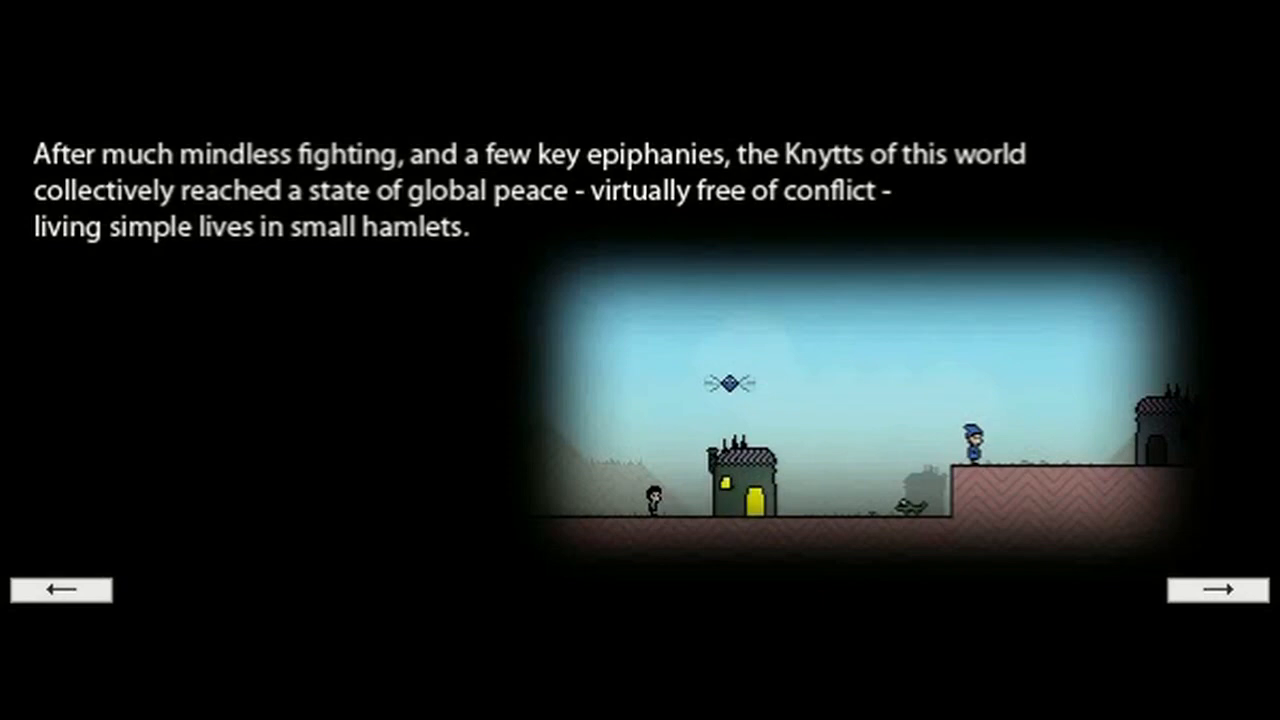
click(1204, 590)
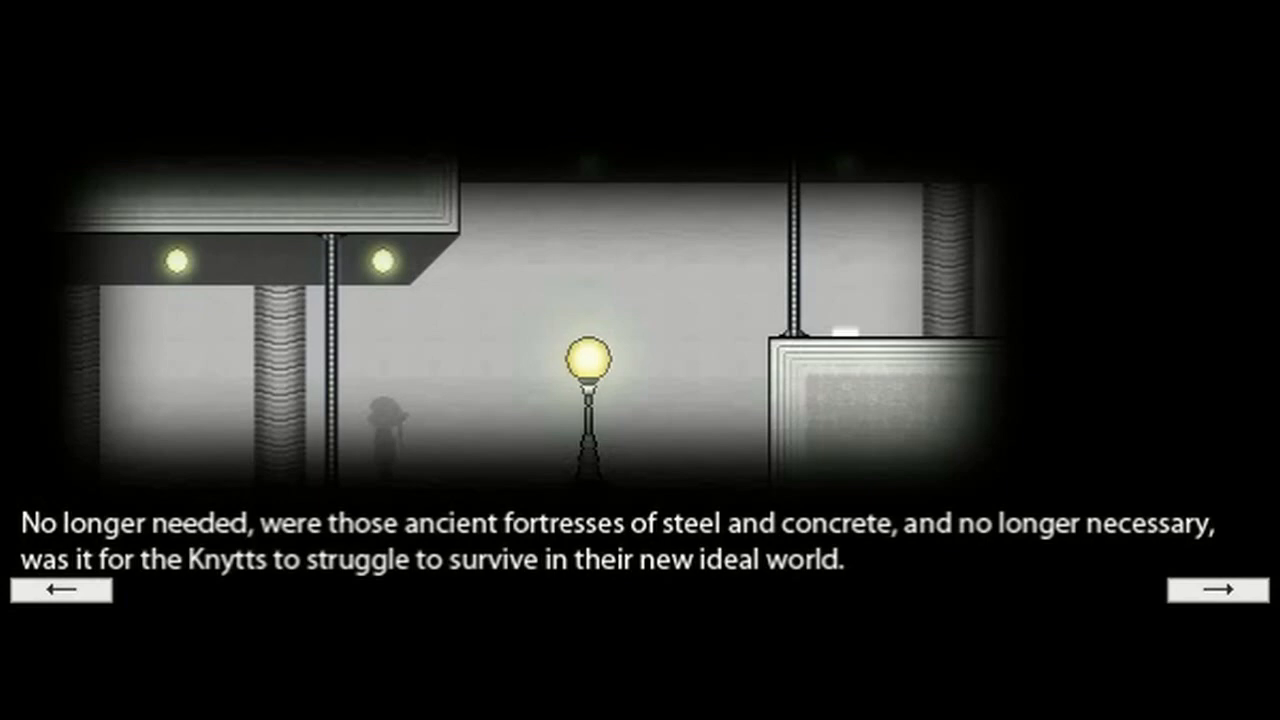
click(1188, 592)
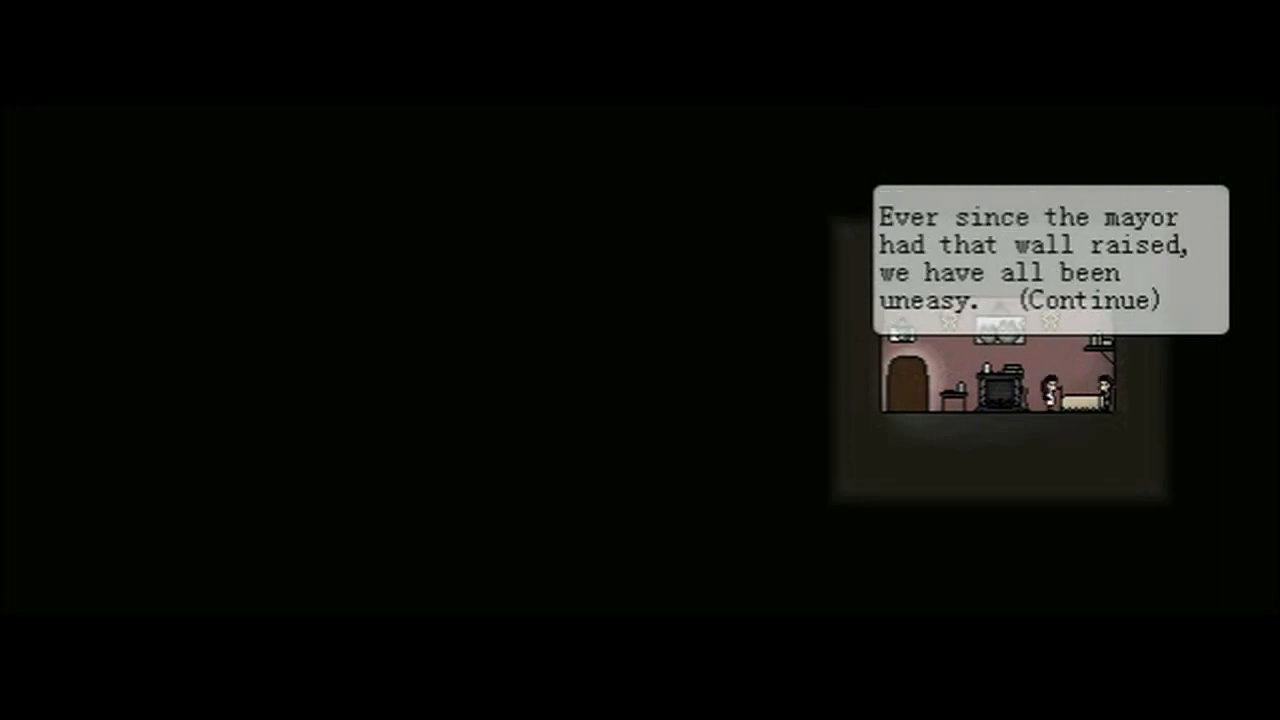
- Hear the villager's remarks on the wall, then ask what her brother was doing
click(1090, 300)
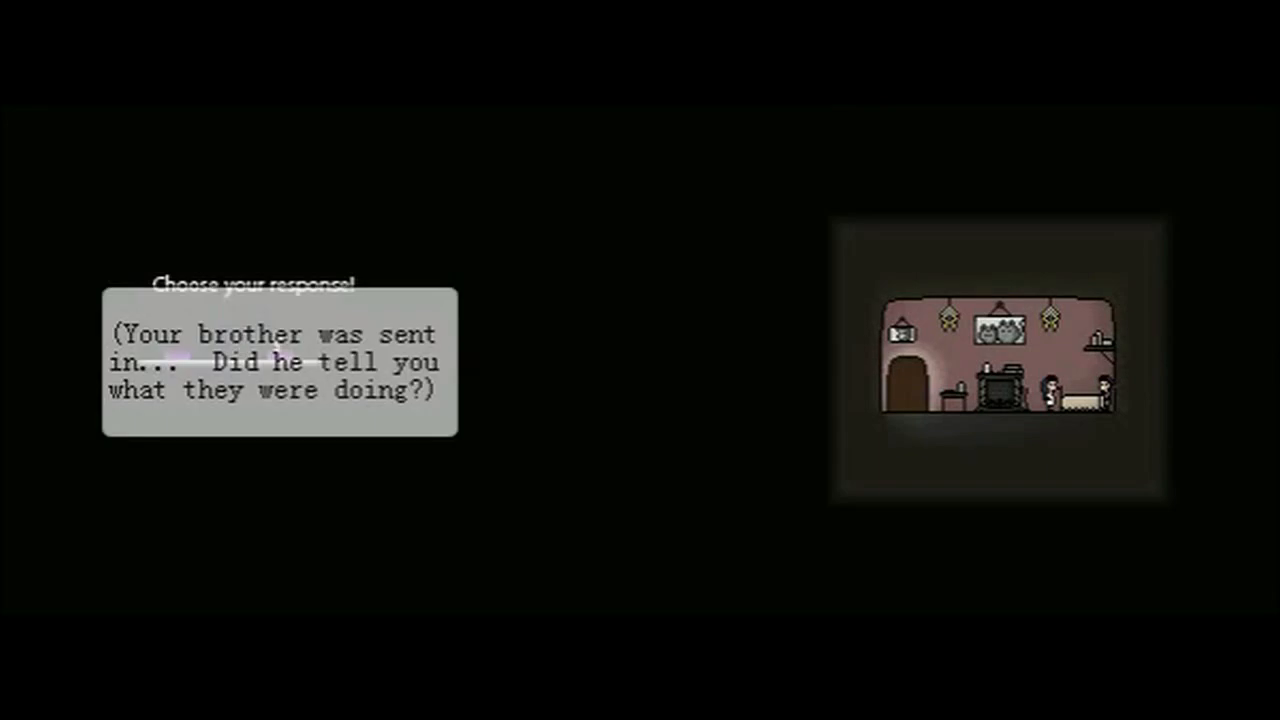
click(280, 362)
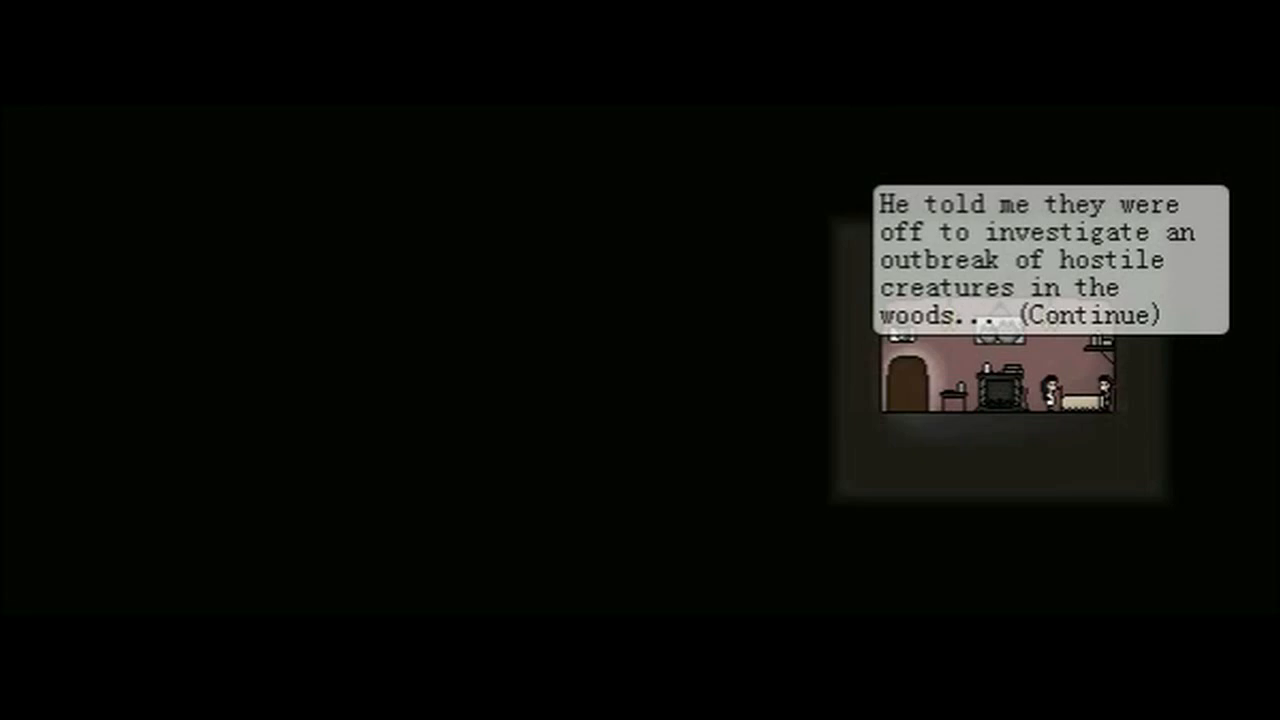